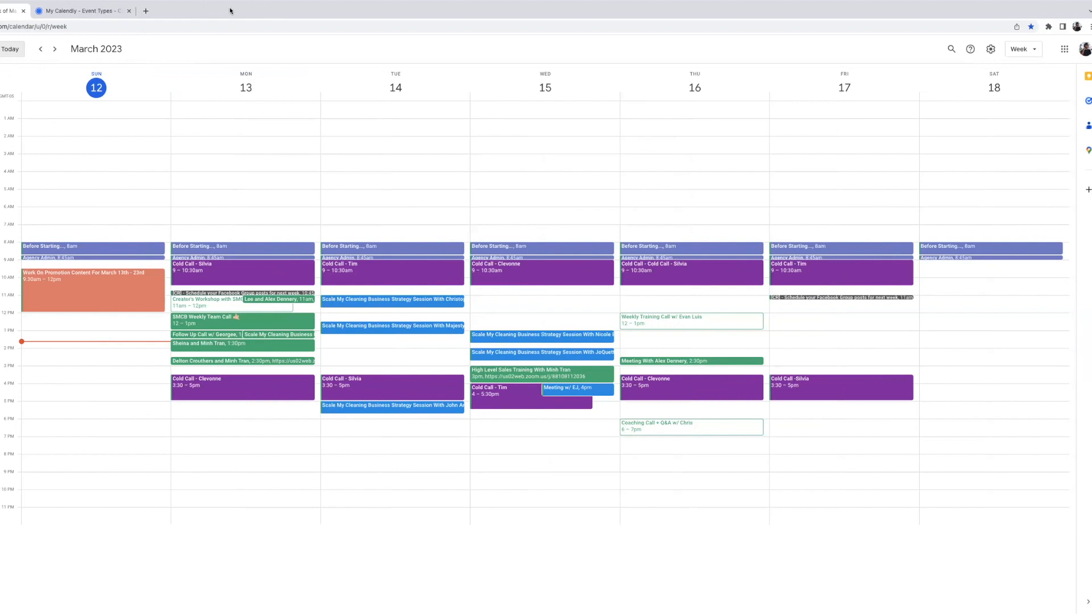
mouse_move(13, 178)
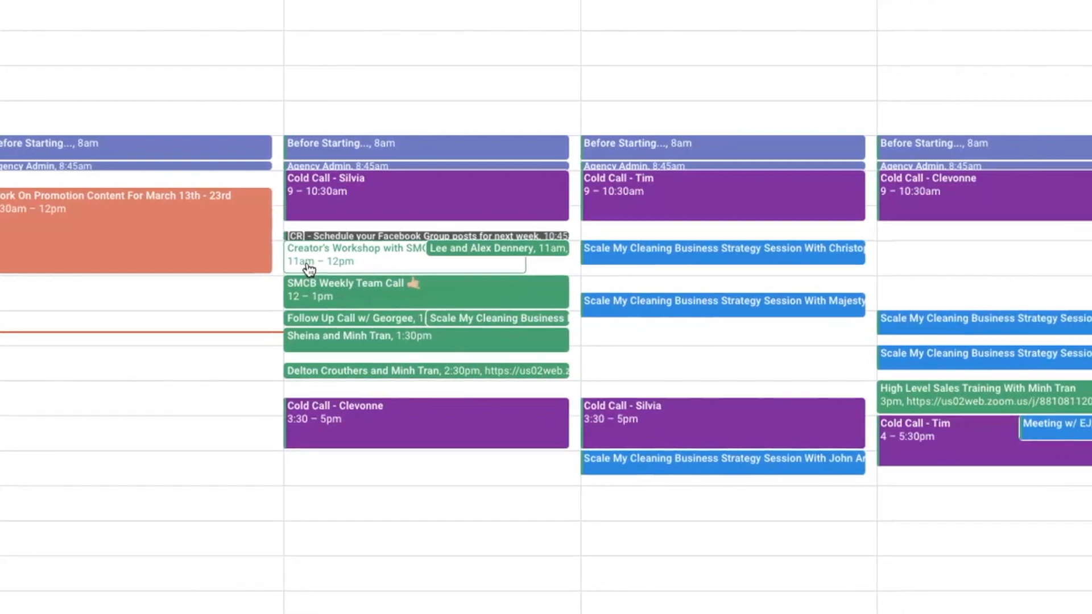
Start a new event in the 11am slot on Wednesday, March 15
scroll(right, 3)
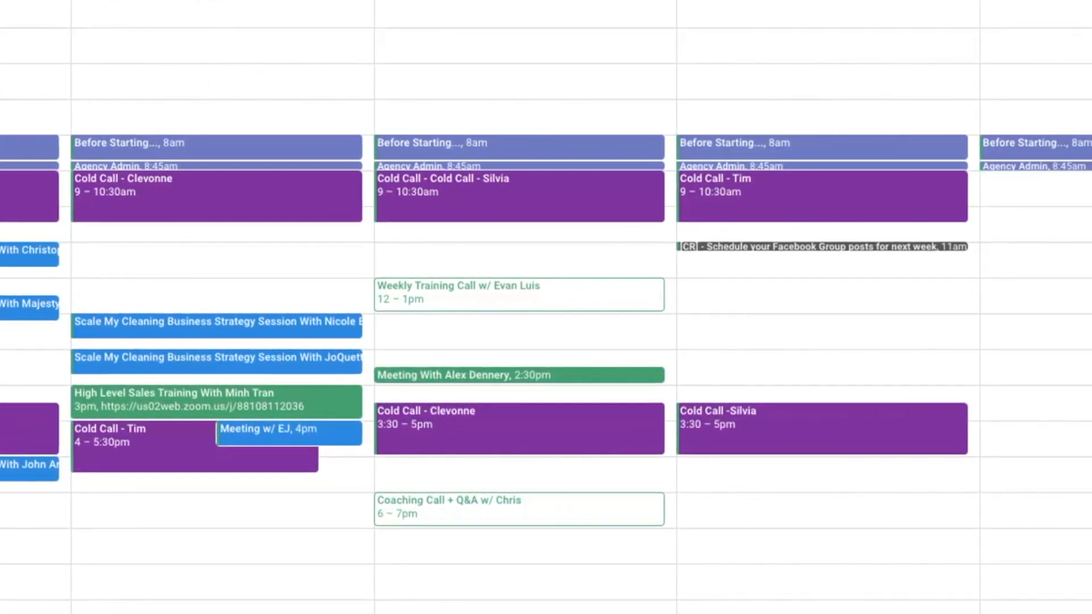
scroll(right, 3)
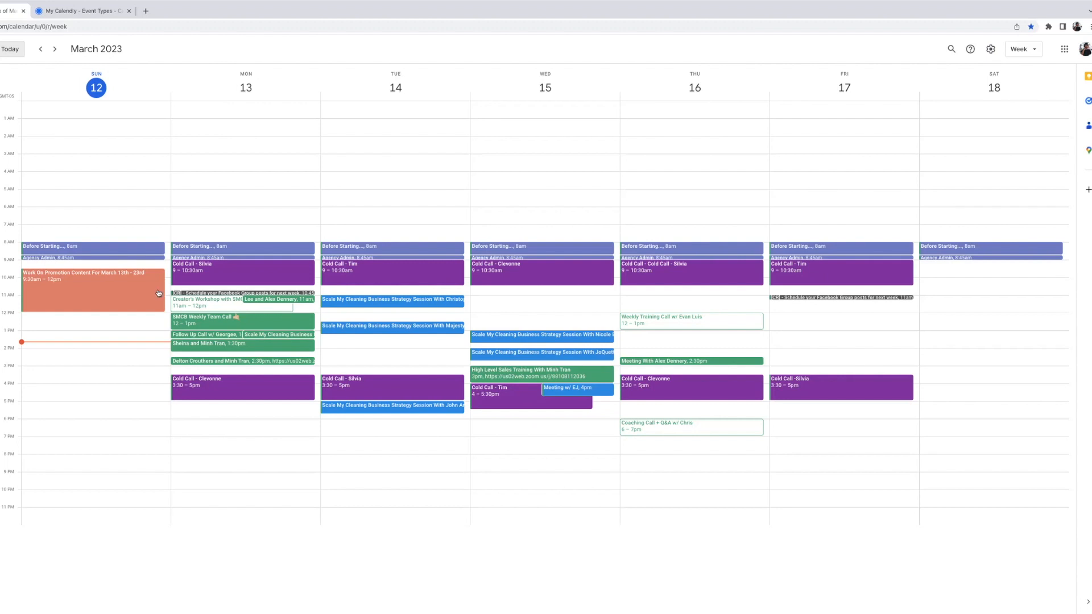
mouse_move(595, 237)
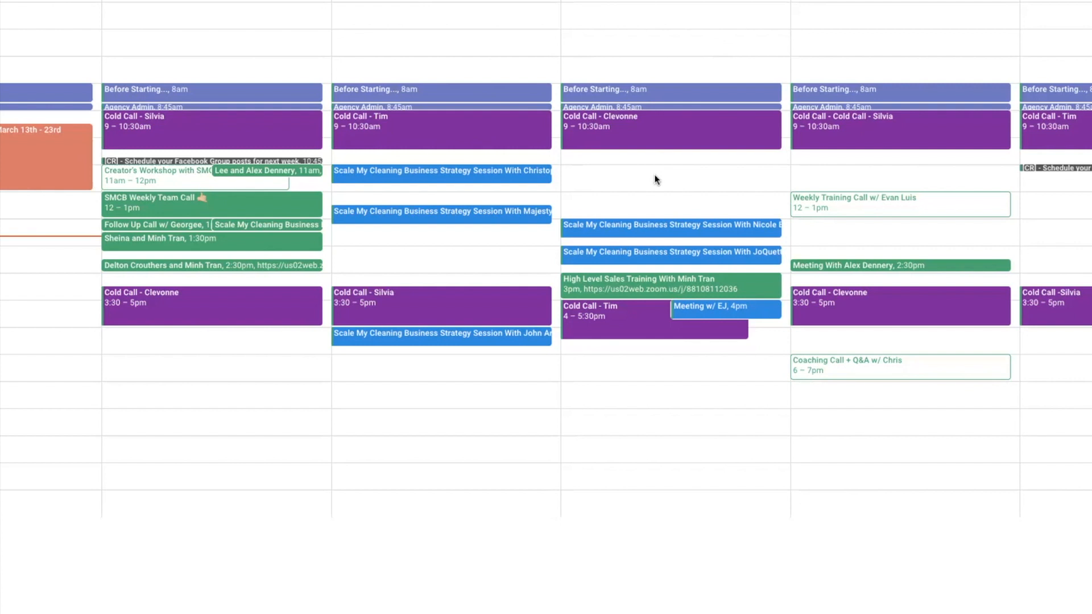
click(656, 176)
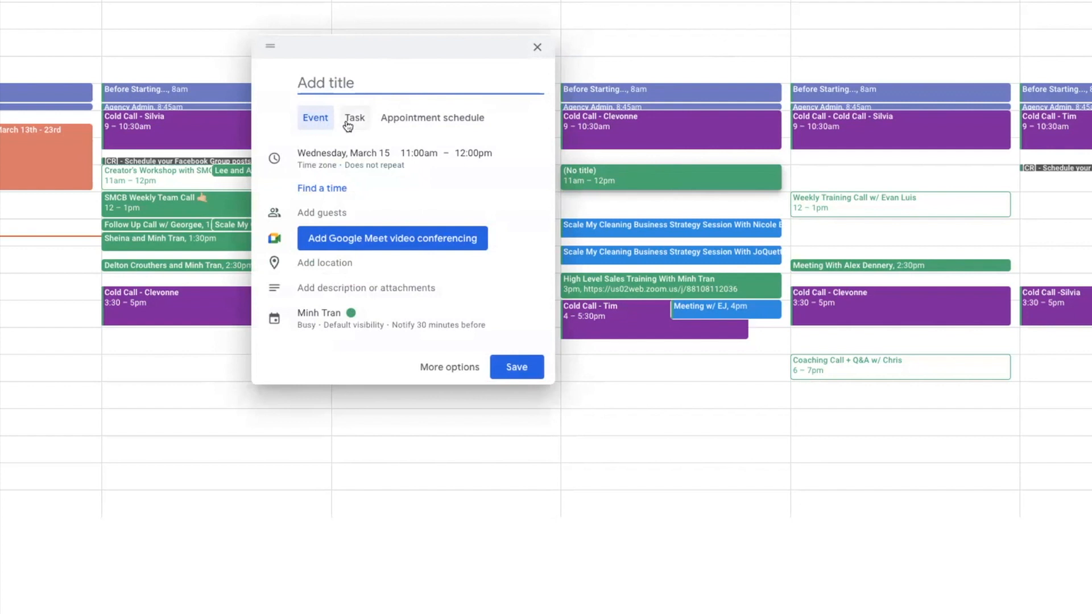
Try the Appointment schedule and Task types, then settle back on a regular Event
click(432, 117)
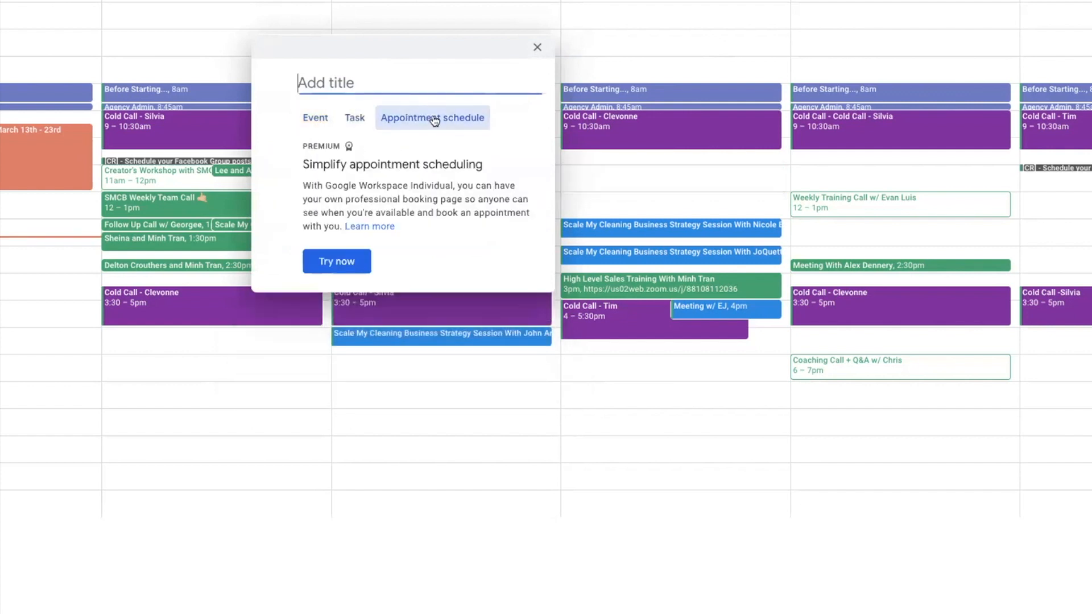
mouse_move(456, 129)
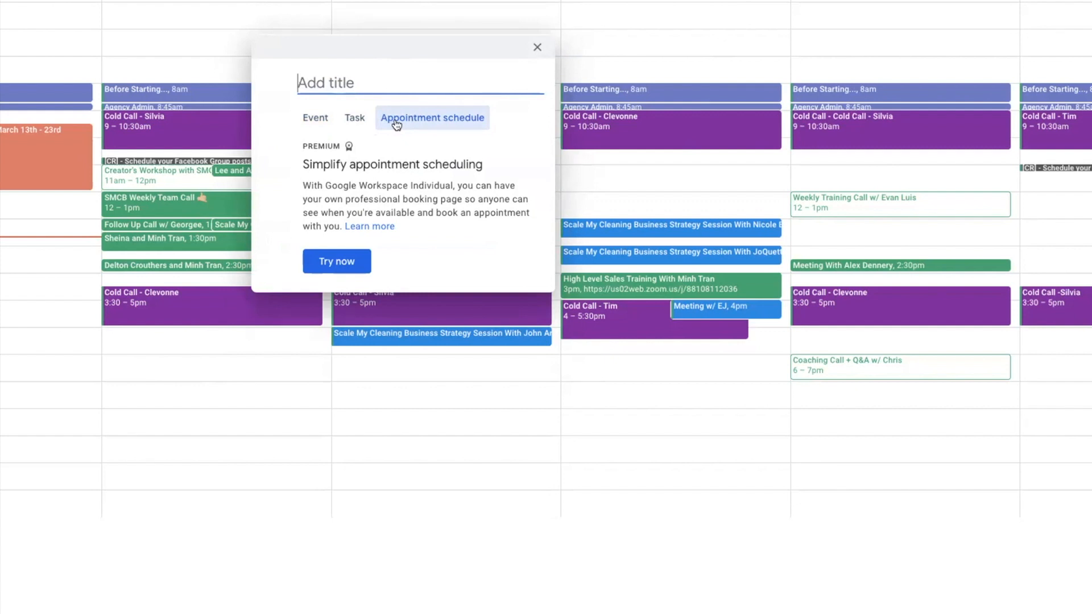
mouse_move(315, 117)
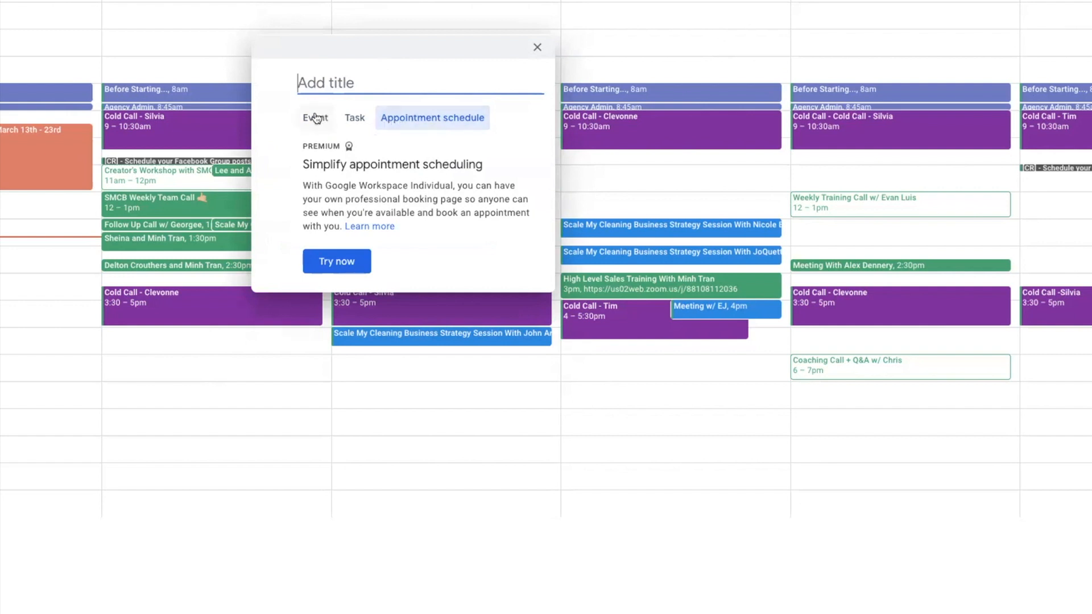
click(315, 117)
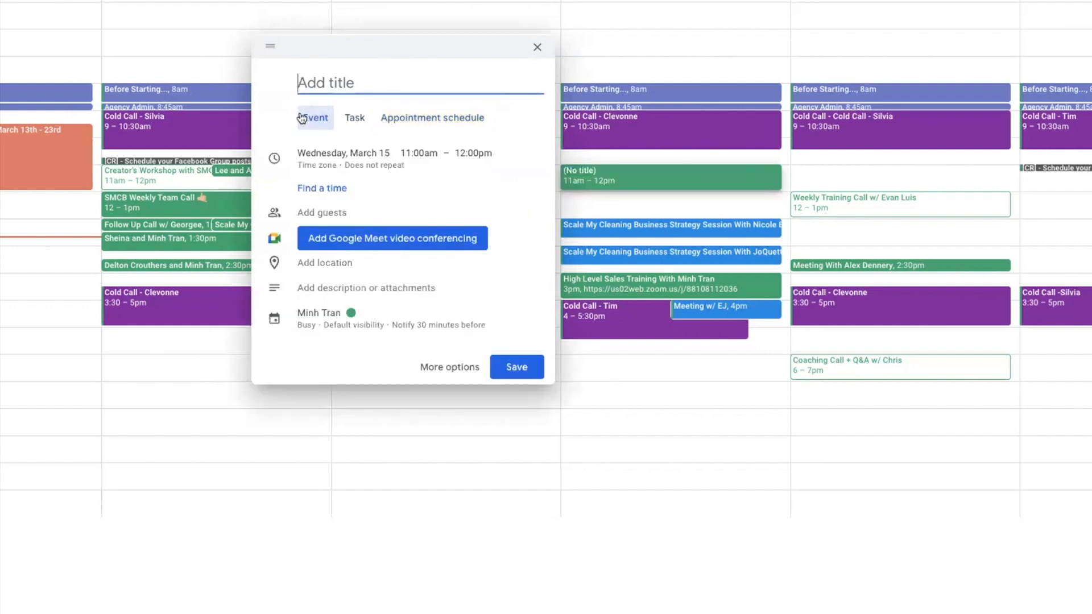
click(354, 117)
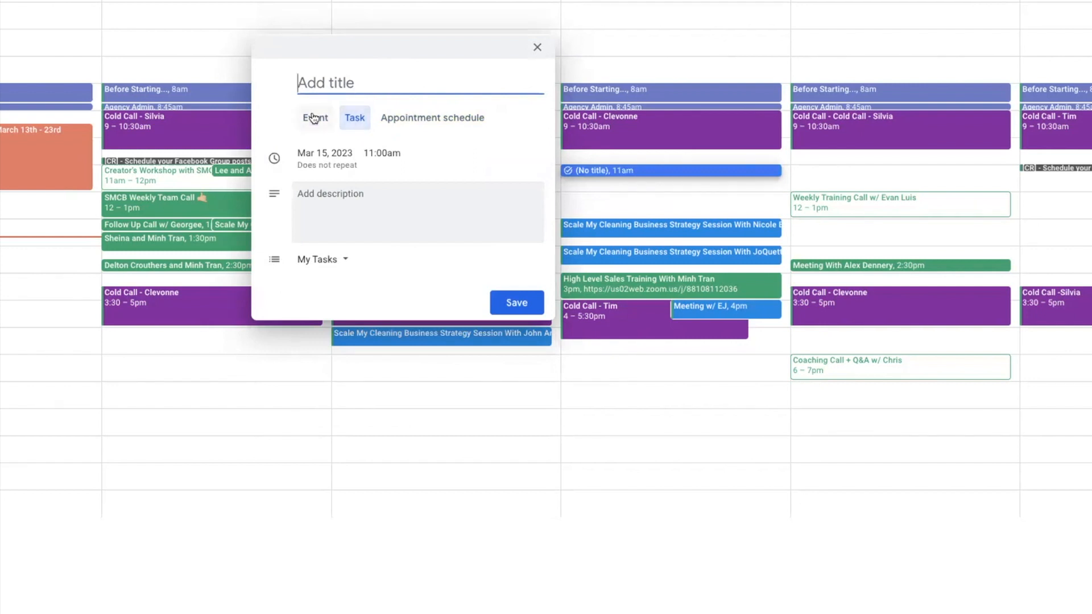
click(315, 117)
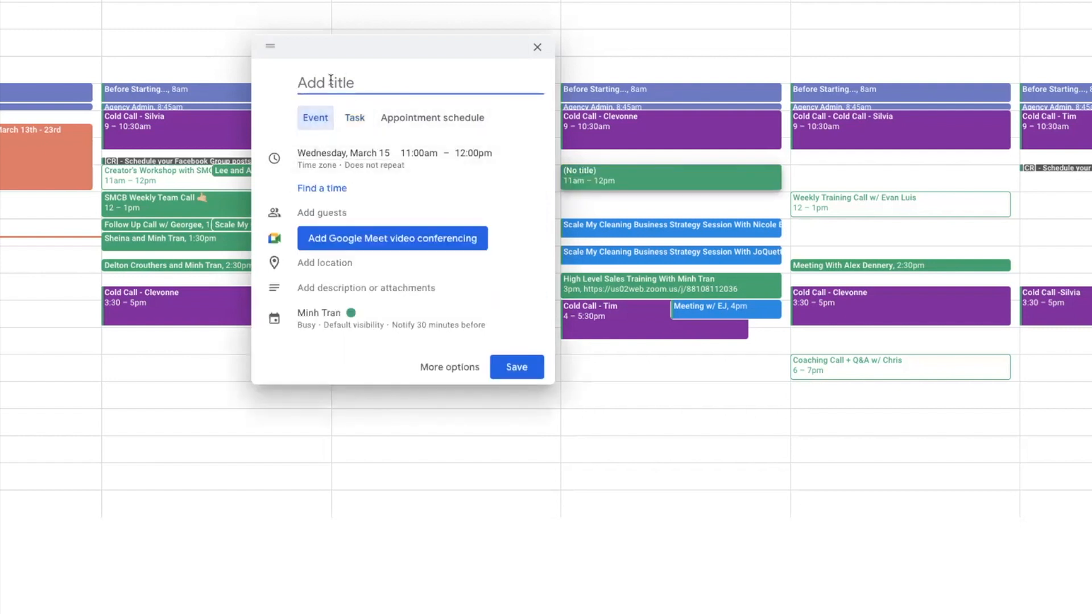
Title the event 'Make YouTube video' and expand its date and time options
text(Make yo)
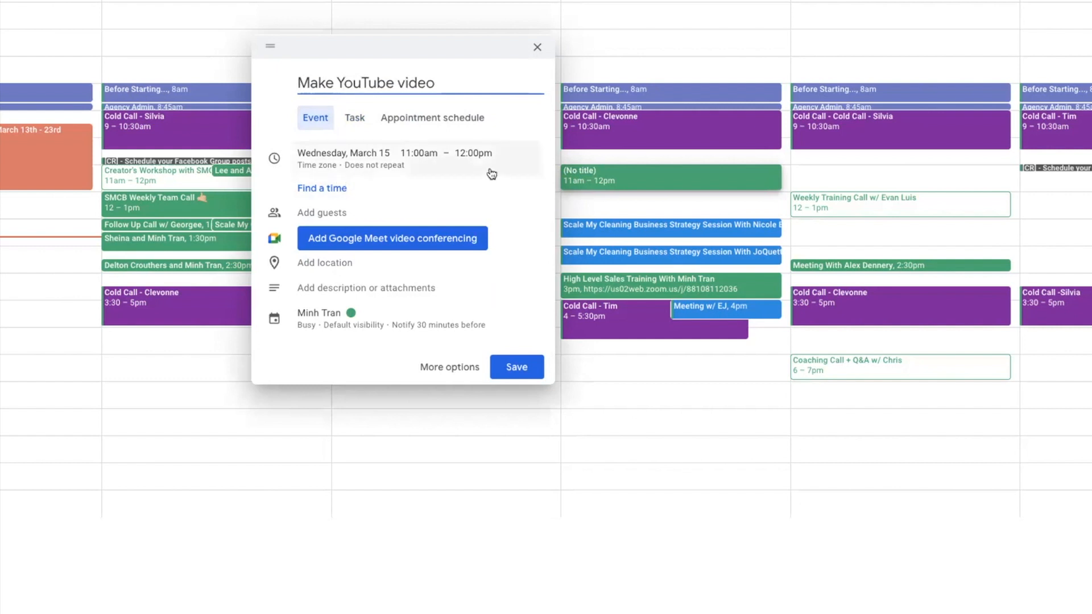
click(362, 153)
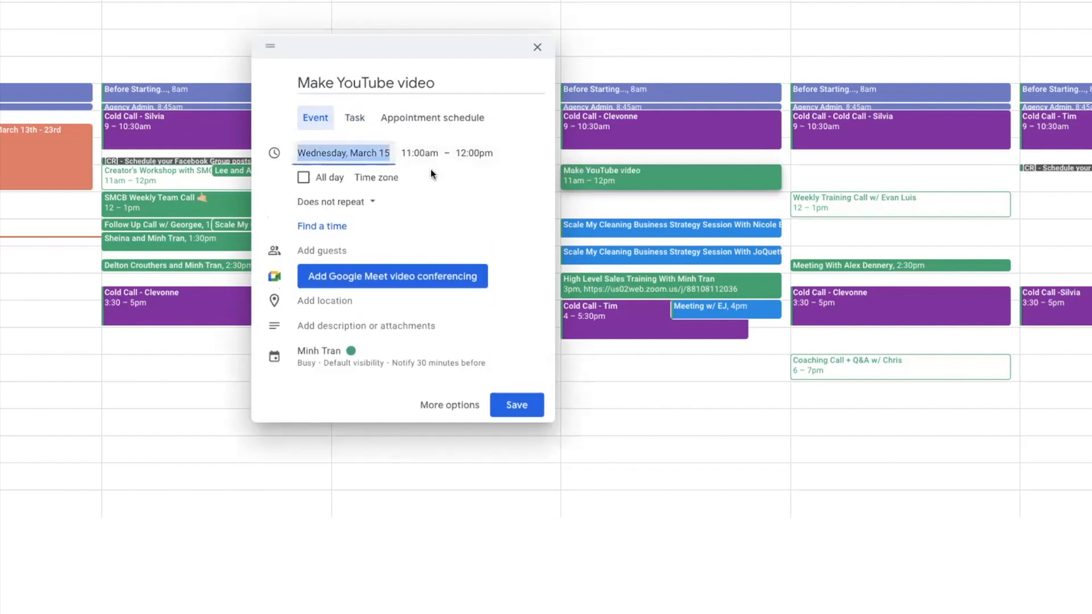
click(342, 153)
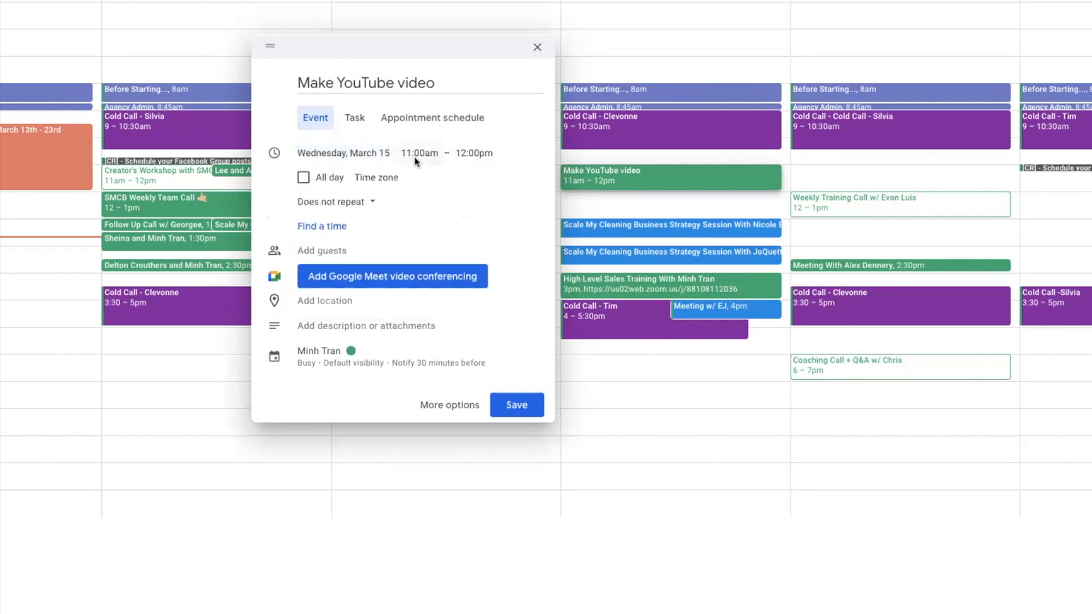
mouse_move(302, 178)
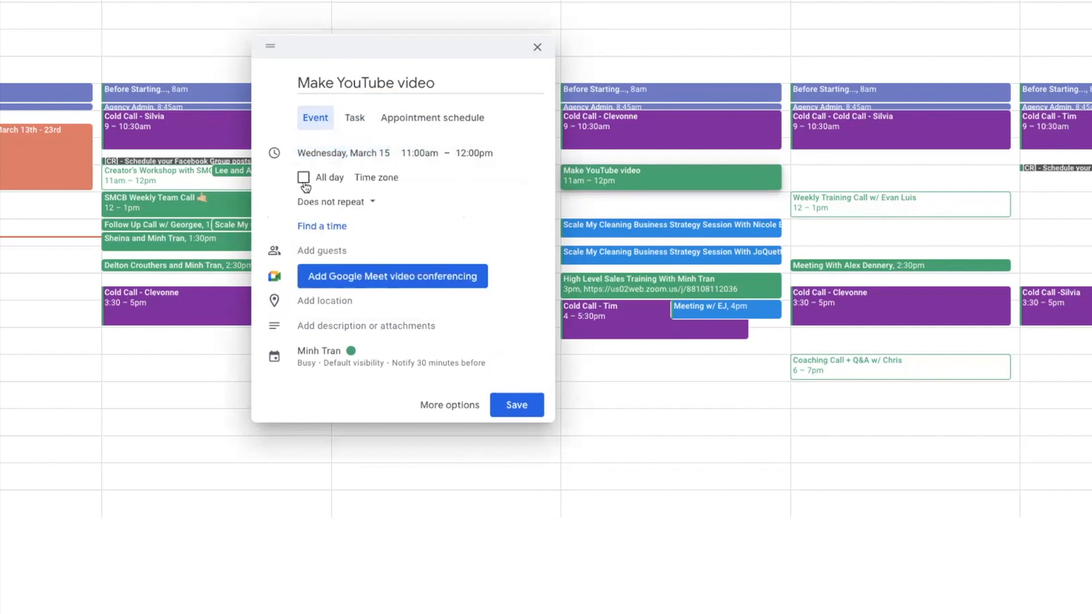
Review the recurrence choices and keep the event as 'Does not repeat'
click(331, 203)
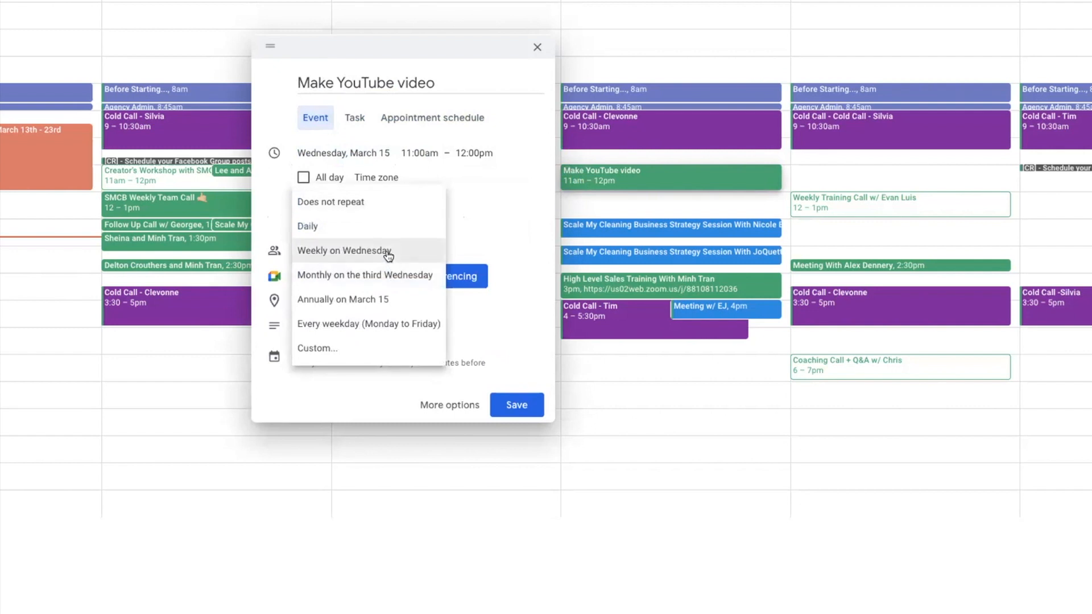
mouse_move(364, 258)
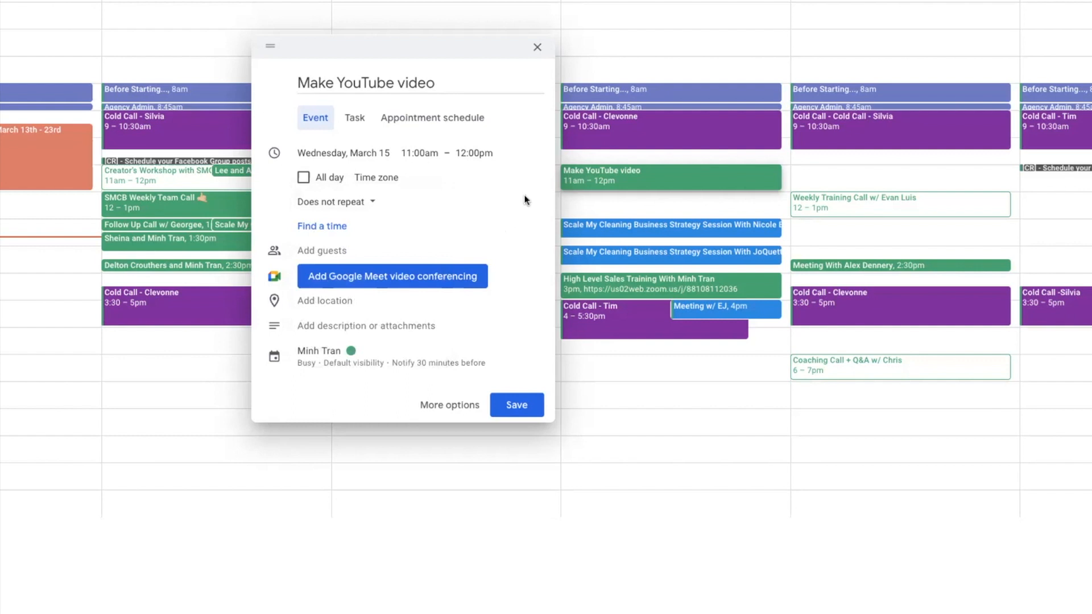
click(409, 153)
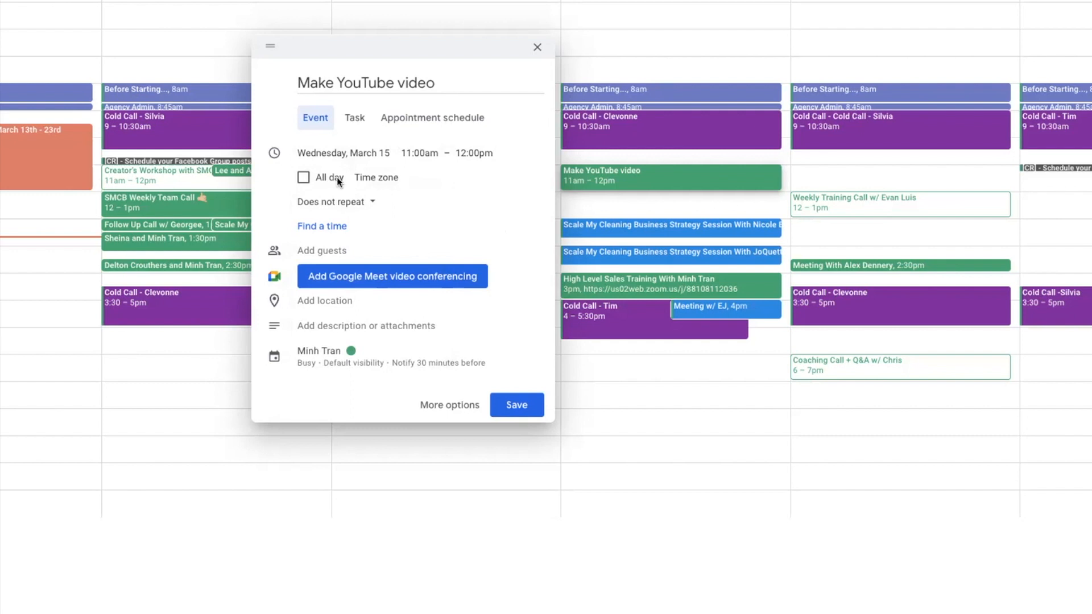
click(303, 178)
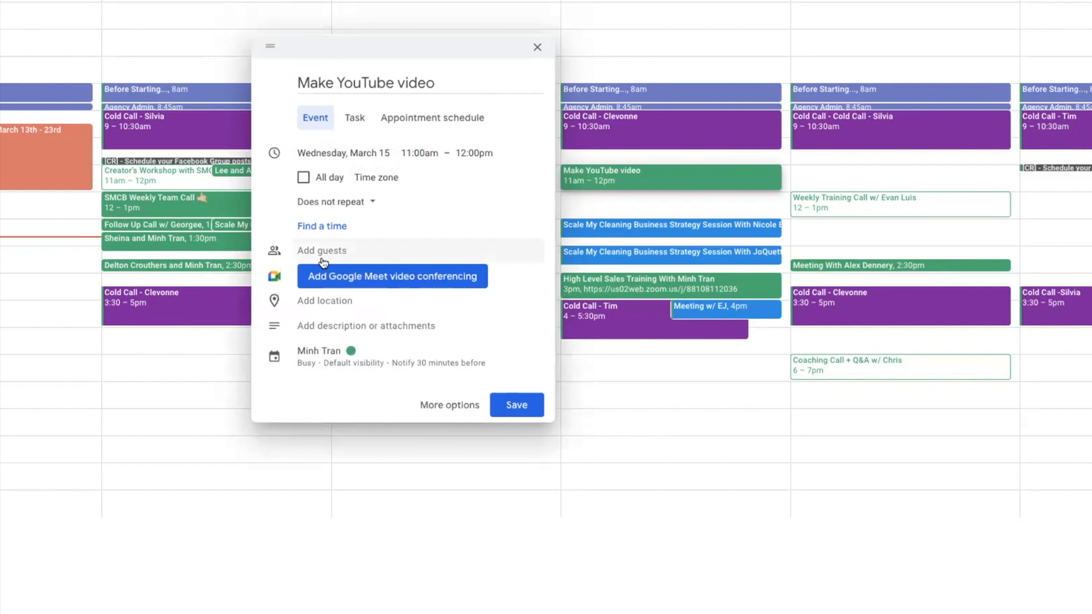
click(340, 250)
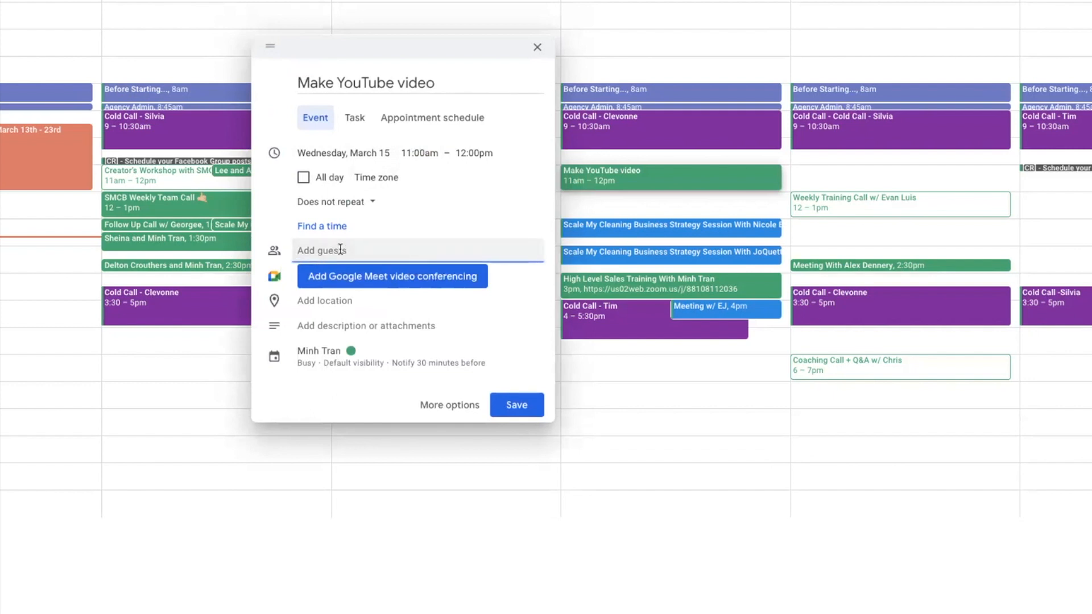
text(eric)
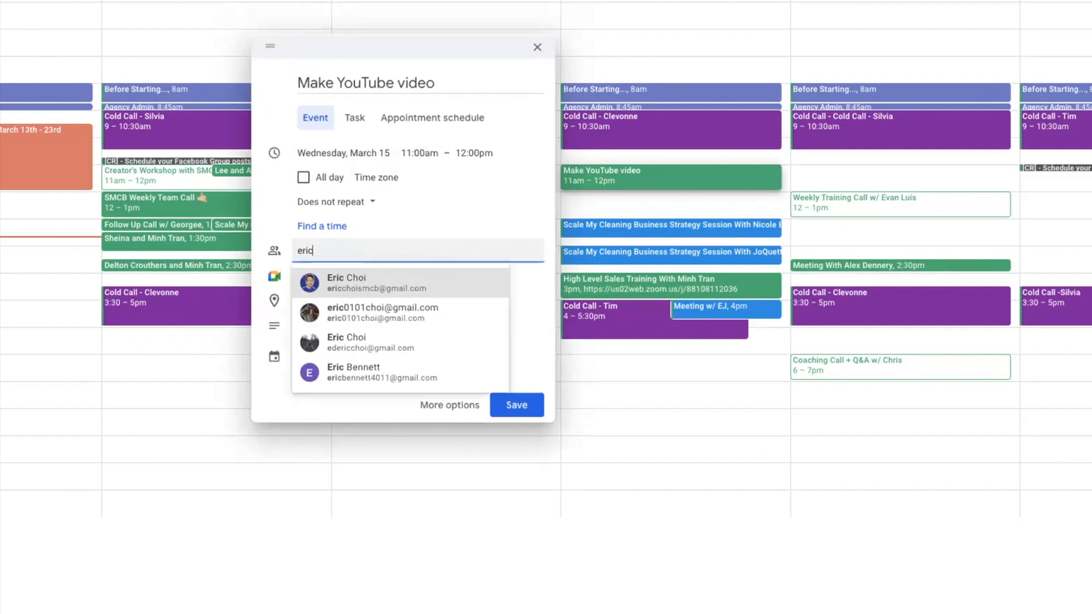
click(376, 284)
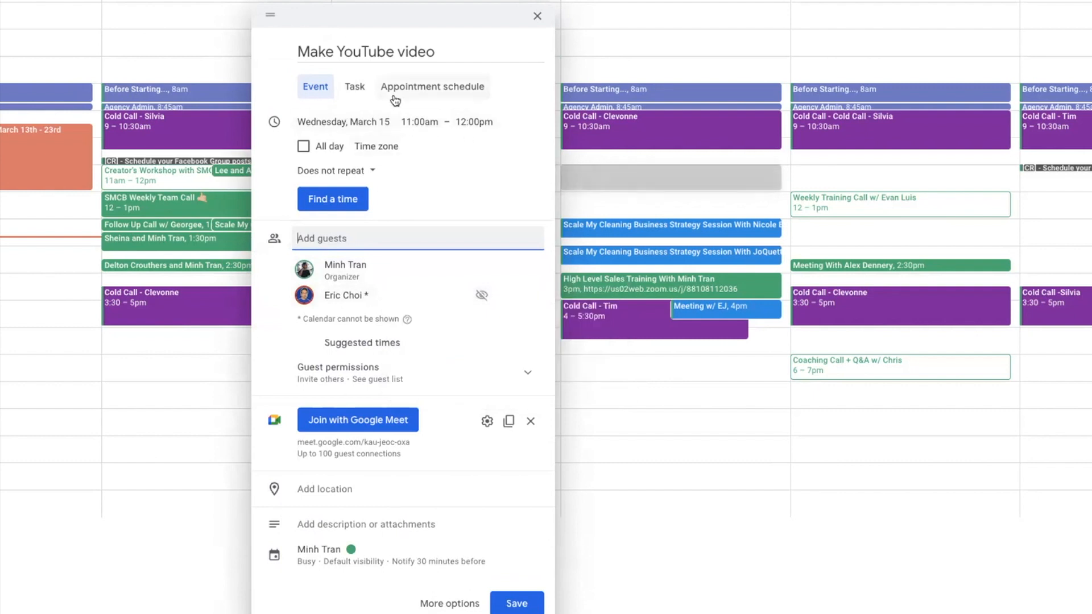
mouse_move(352, 17)
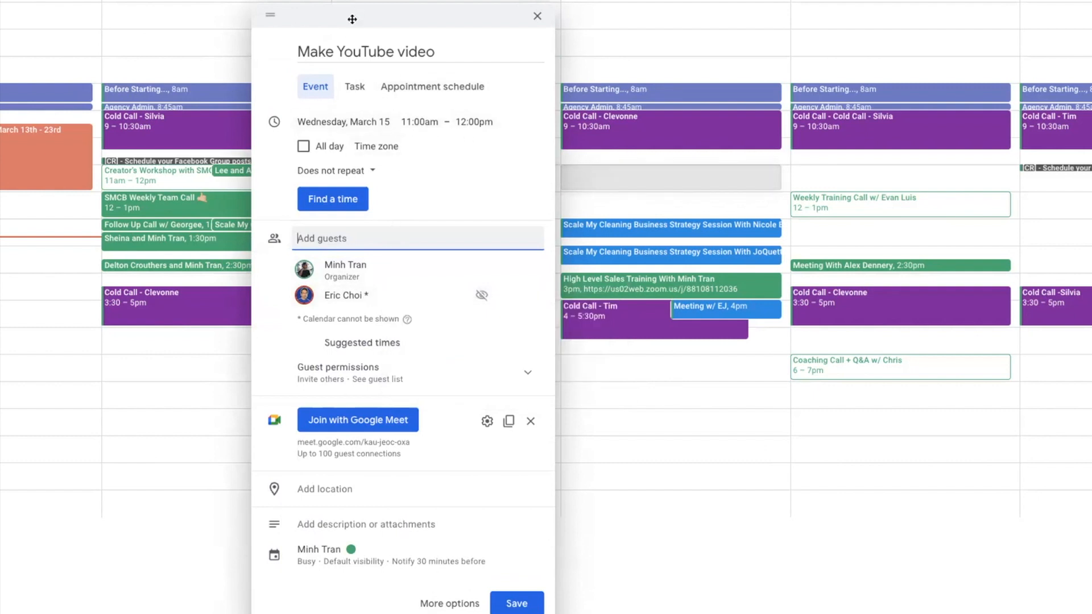
Remove the Google Meet video conferencing link from the event
click(365, 51)
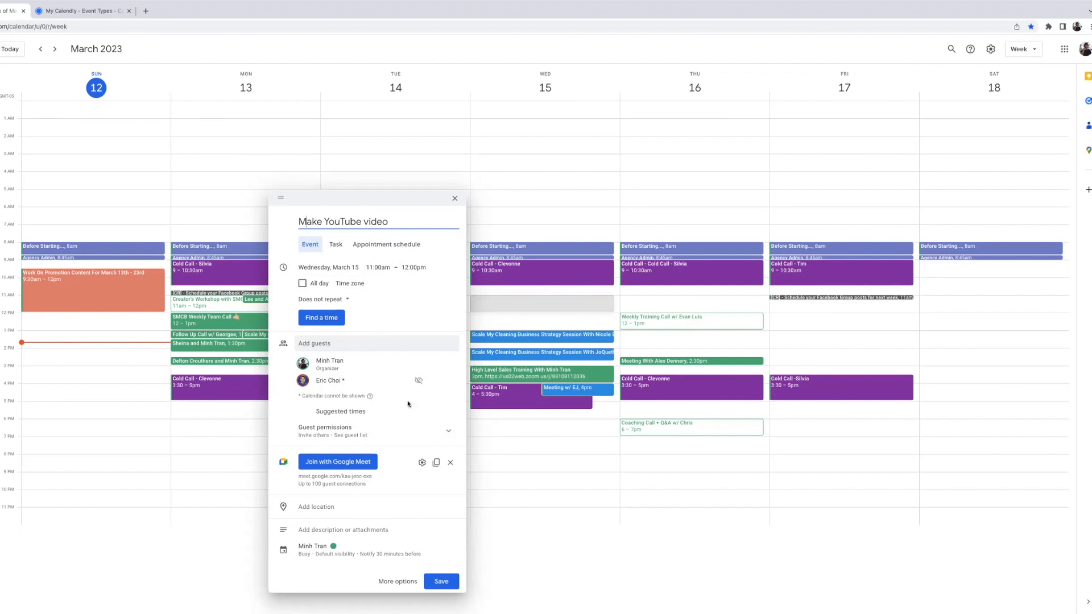
click(450, 463)
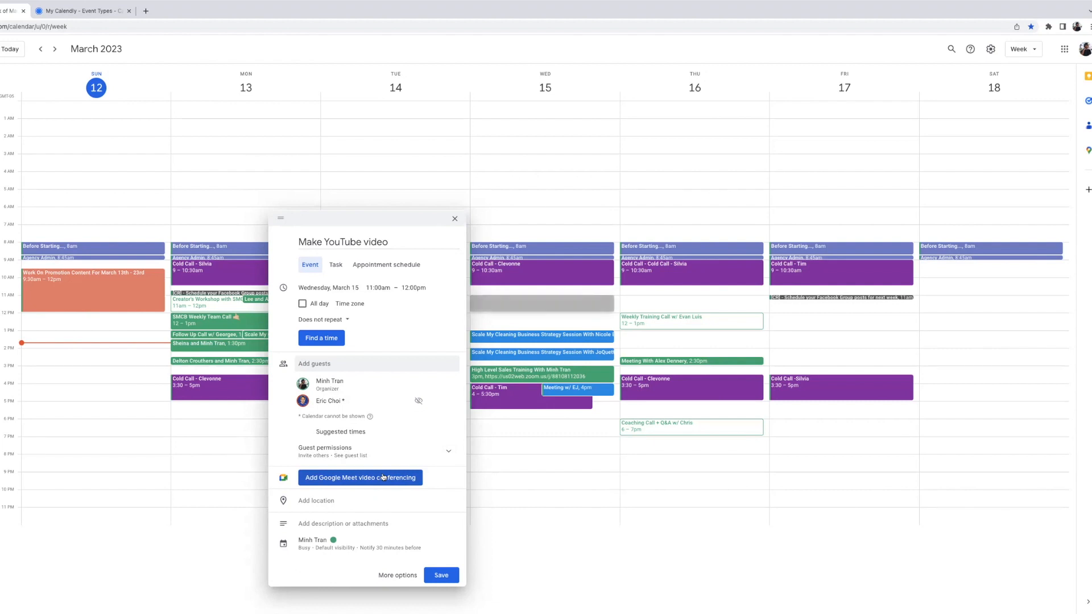
mouse_move(377, 470)
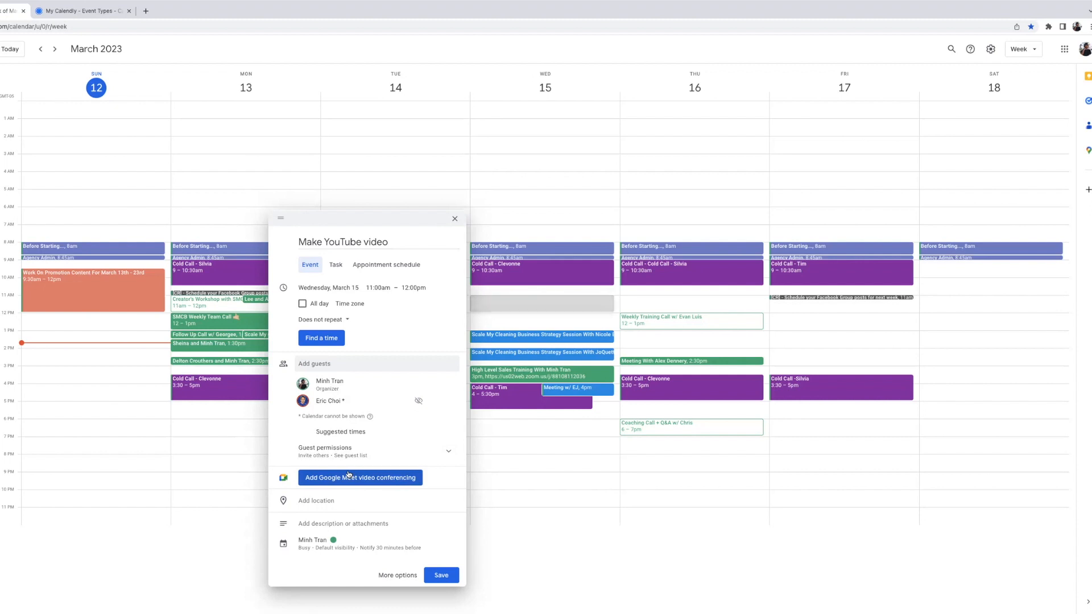
mouse_move(380, 493)
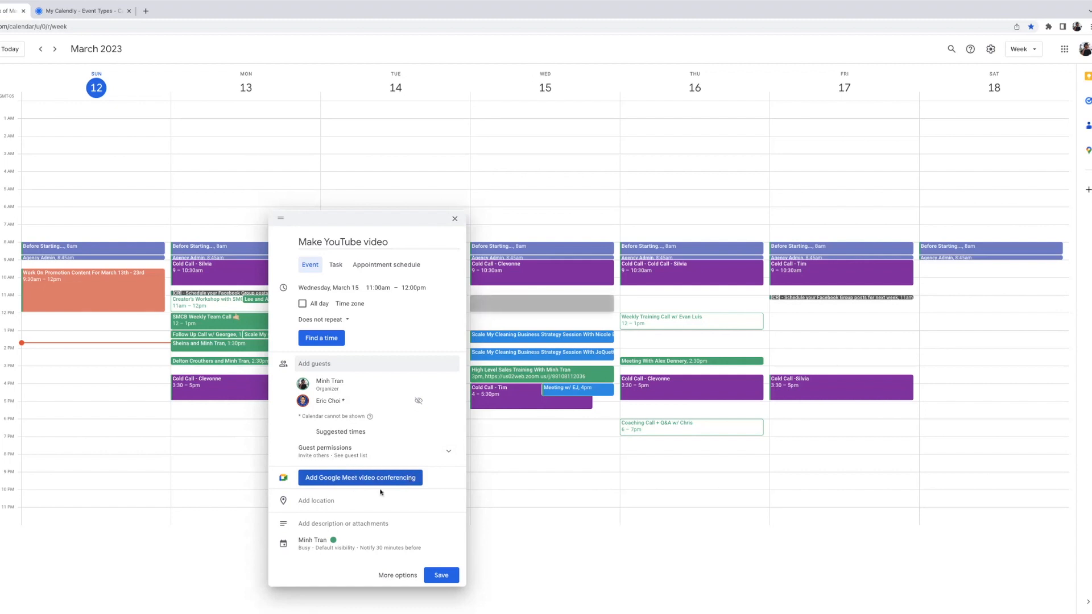
Expand the calendar/notification settings and the empty description field
click(335, 500)
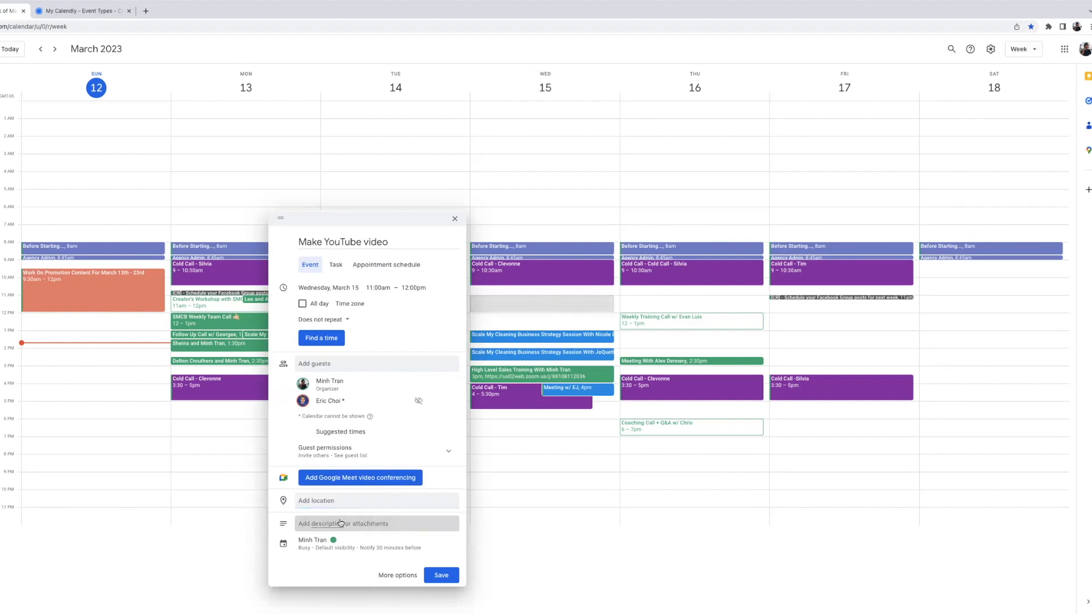
click(341, 523)
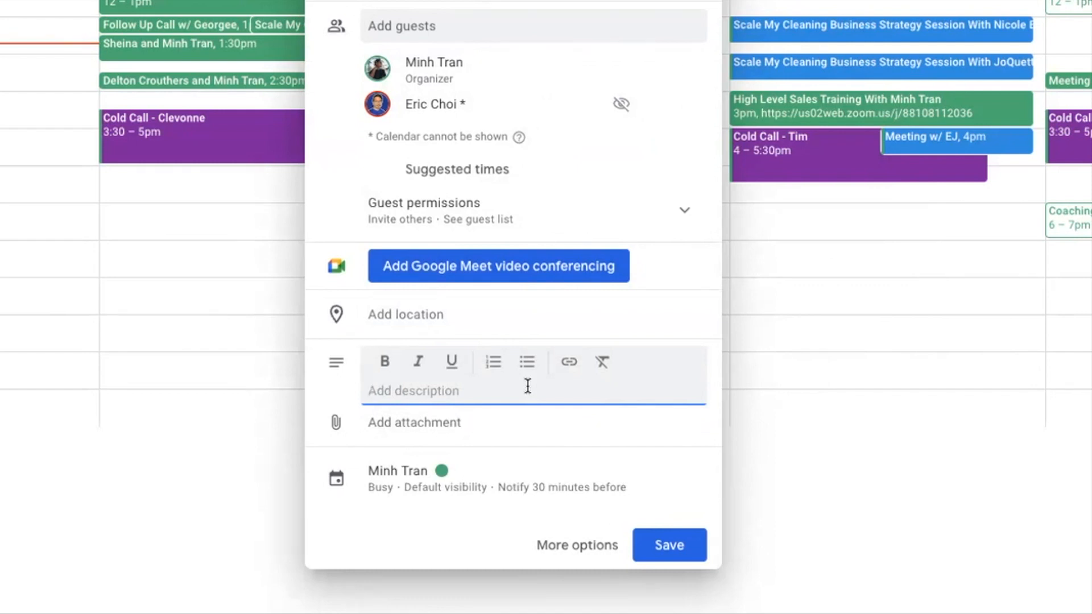
mouse_move(504, 495)
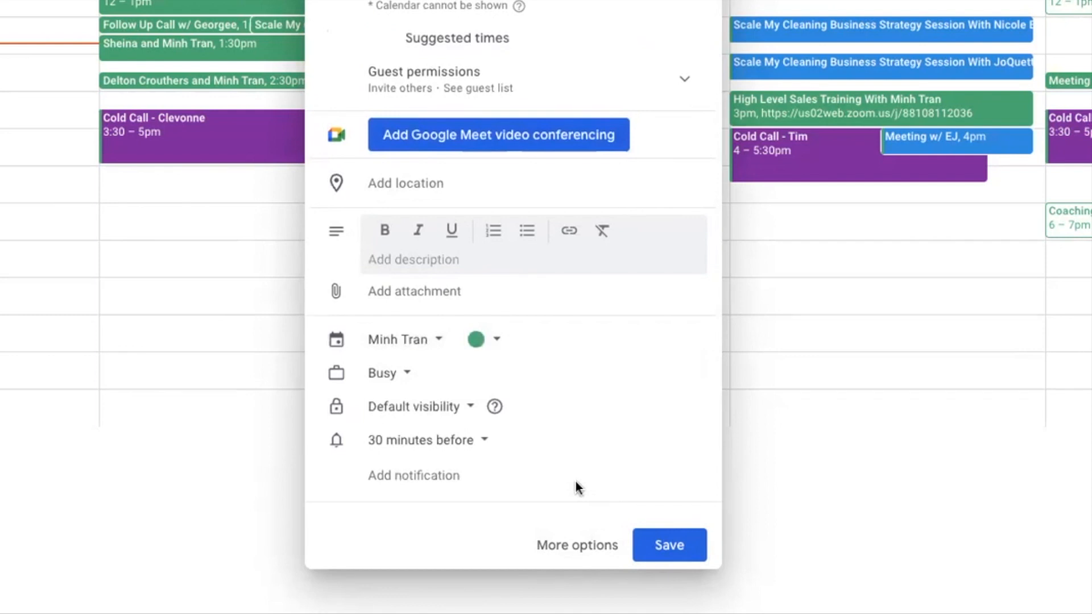
mouse_move(425, 355)
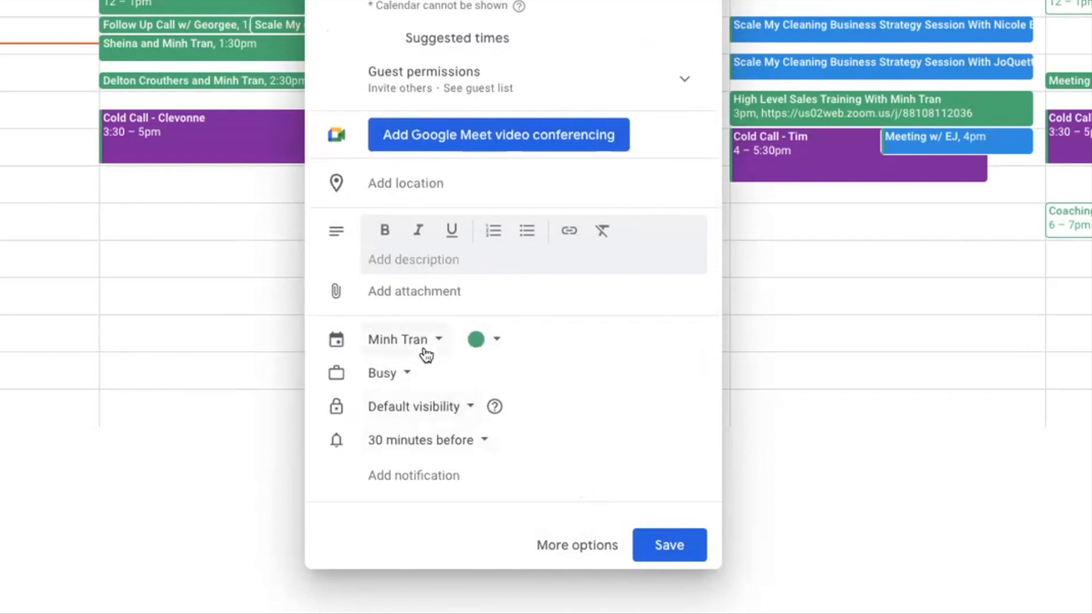
Set reminders at 1 hour, 30 minutes and 10 minutes before the event
click(497, 339)
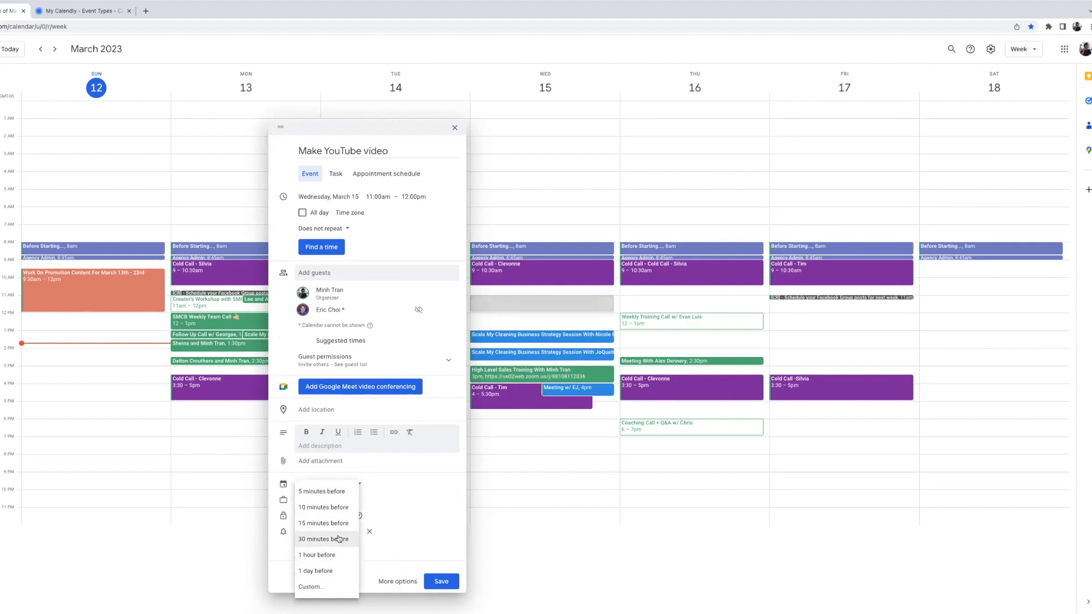
mouse_move(317, 555)
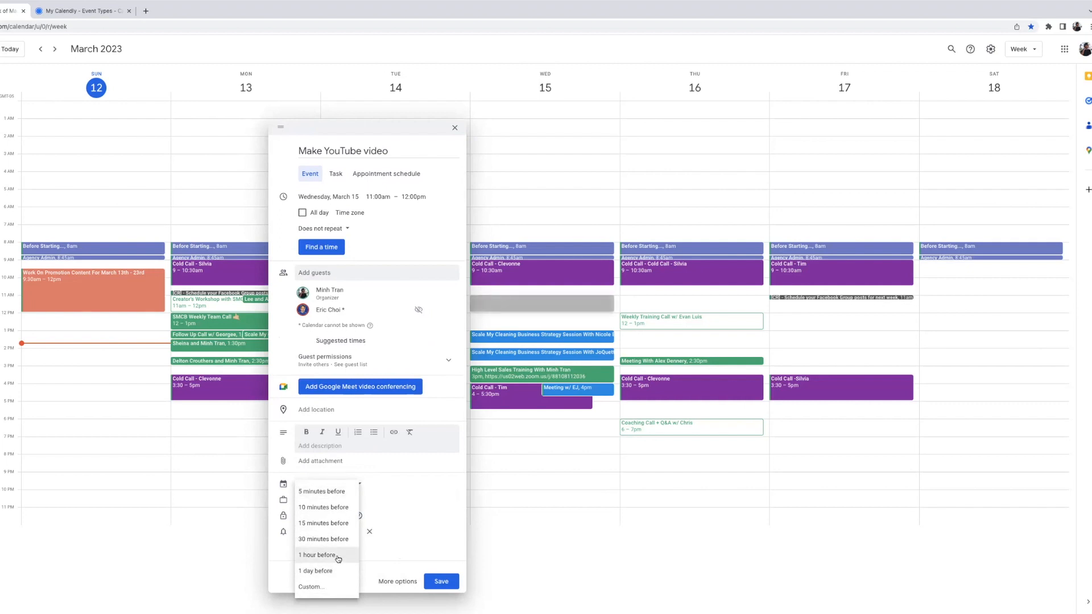
click(318, 556)
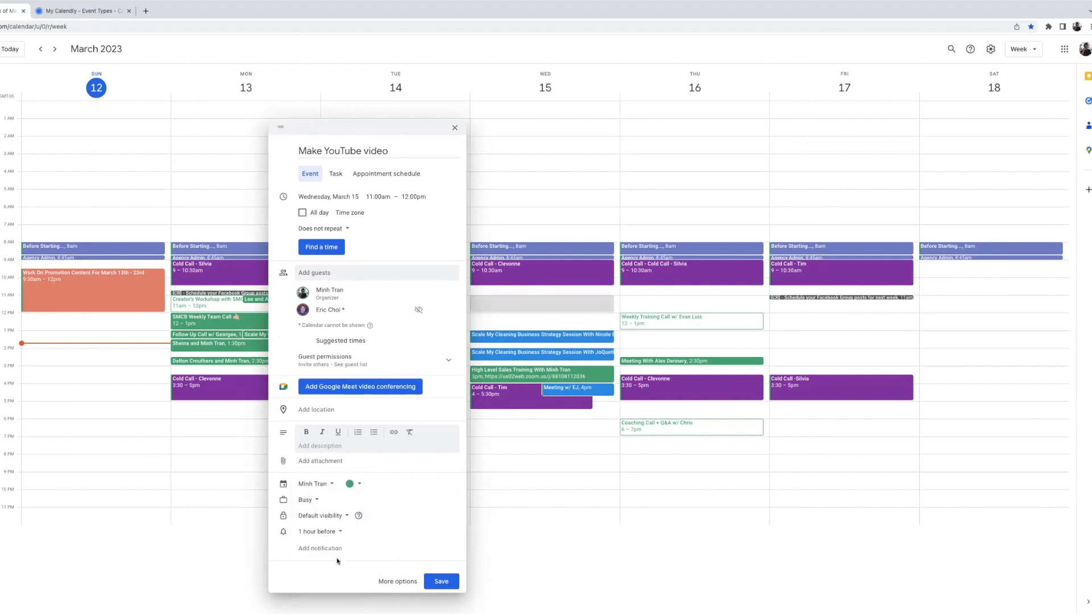
click(321, 549)
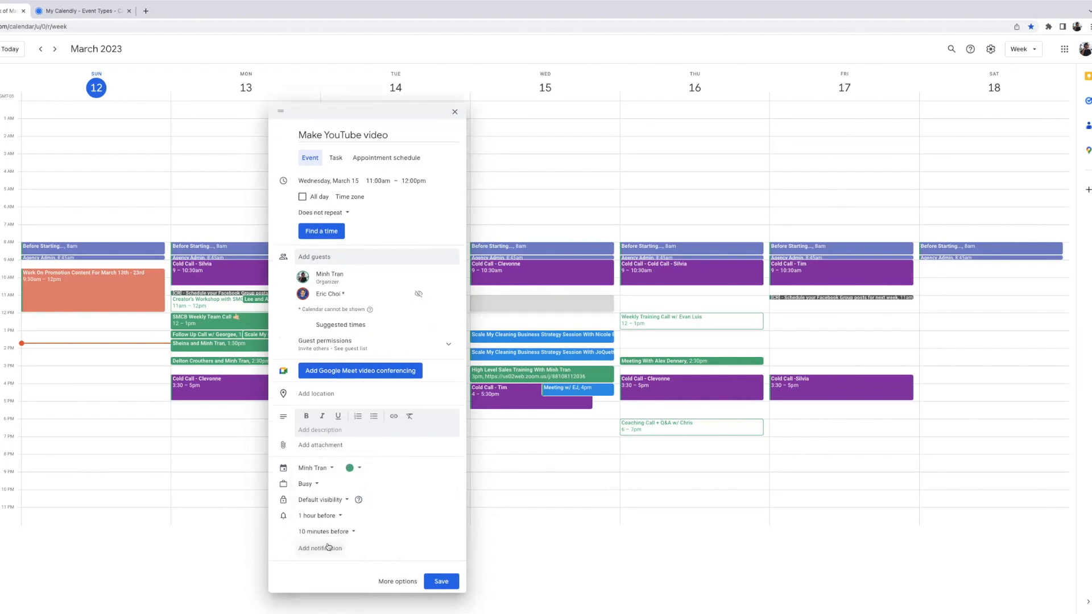
click(326, 531)
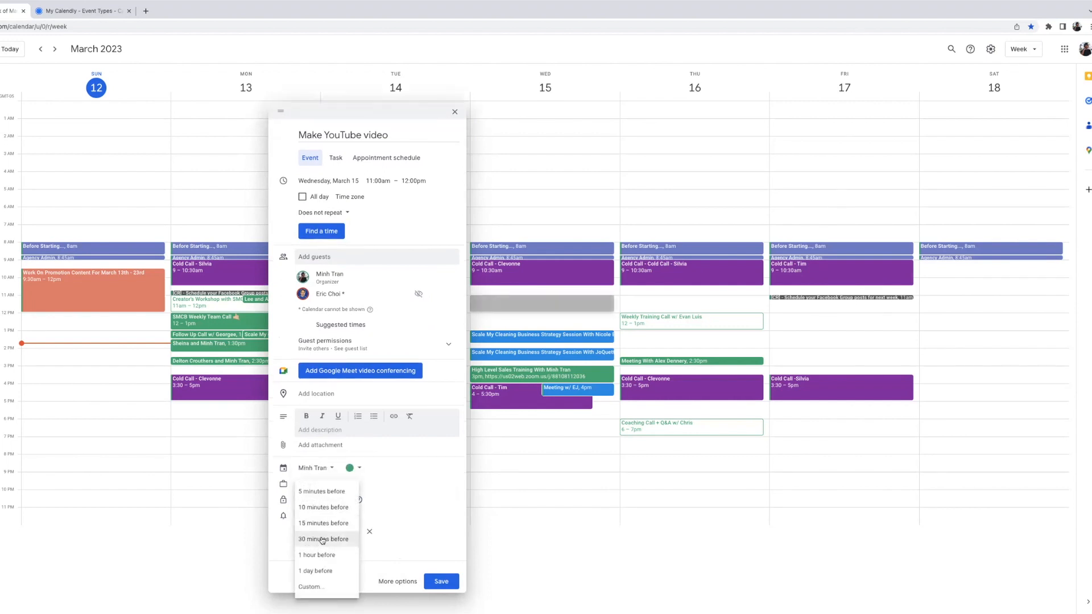
click(317, 554)
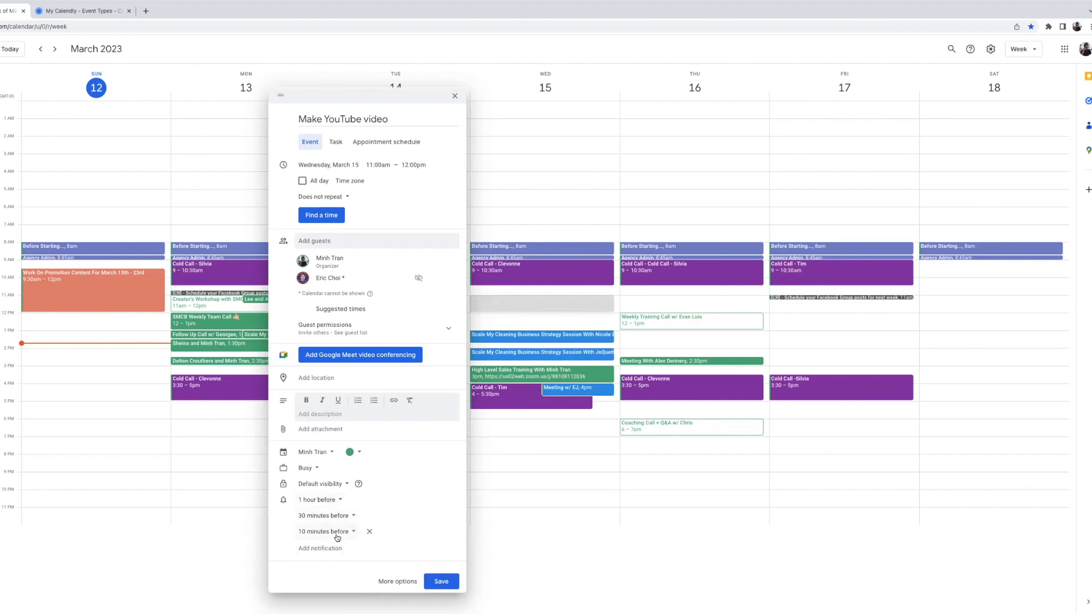
click(369, 531)
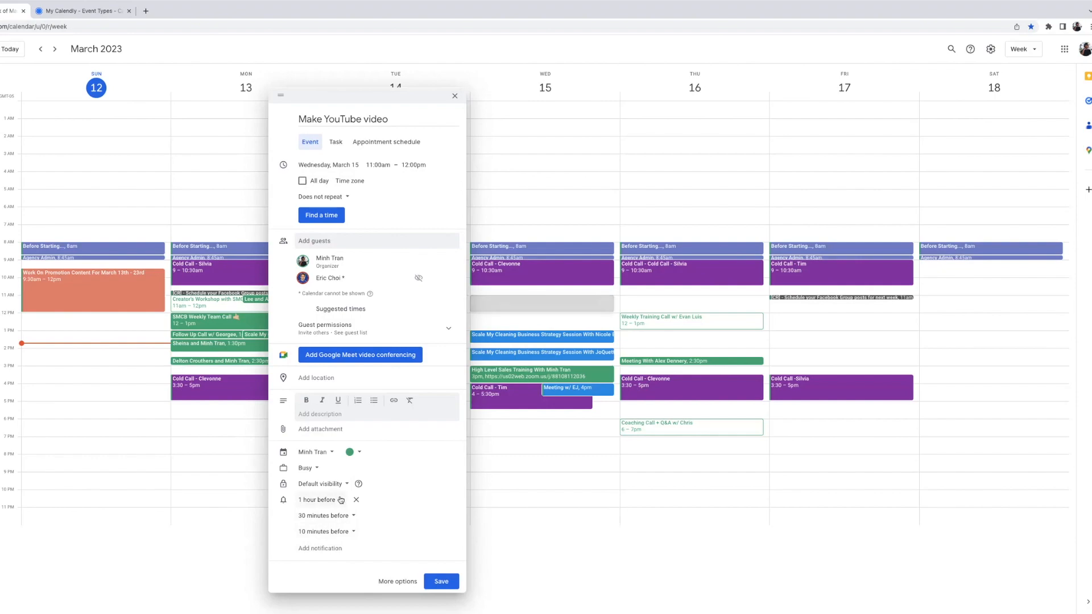
Go to the event's full editing page via More options
click(397, 581)
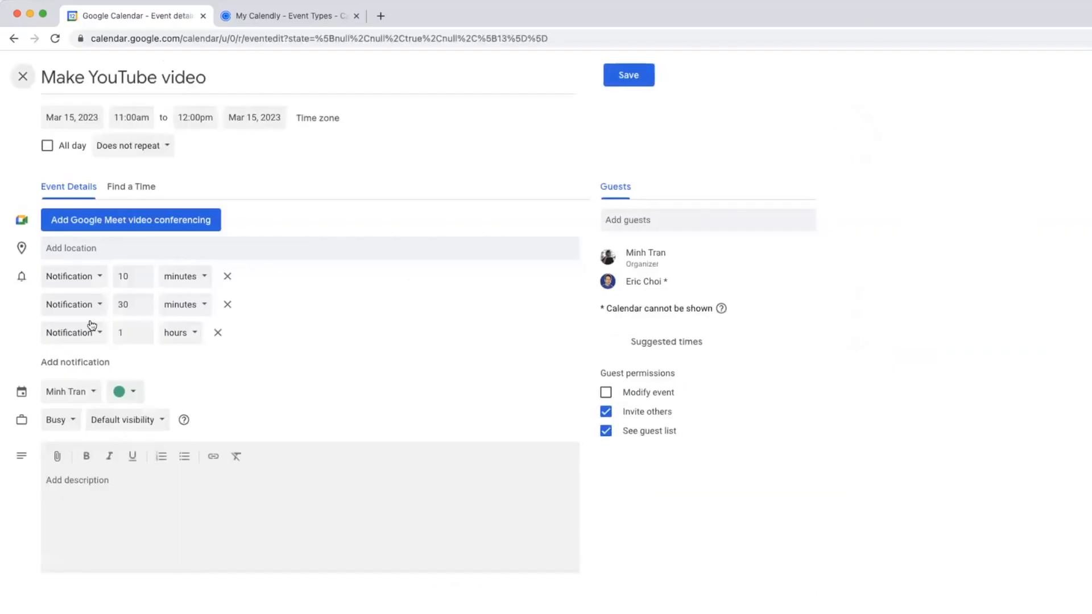
Switch the 10-minute, 30-minute and 1-hour reminders from Notification to Email
click(70, 275)
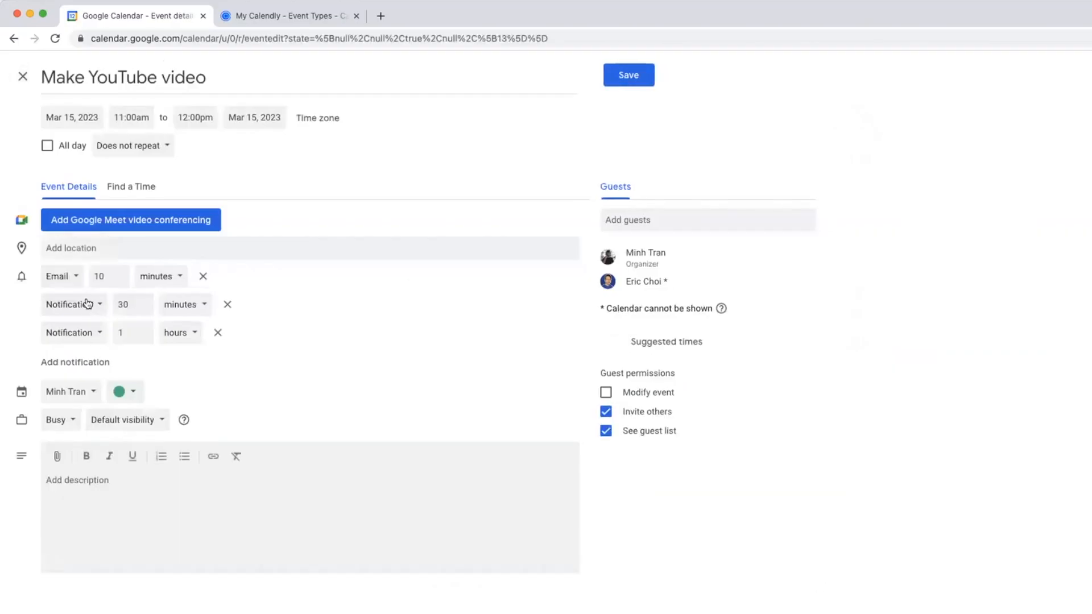
click(74, 305)
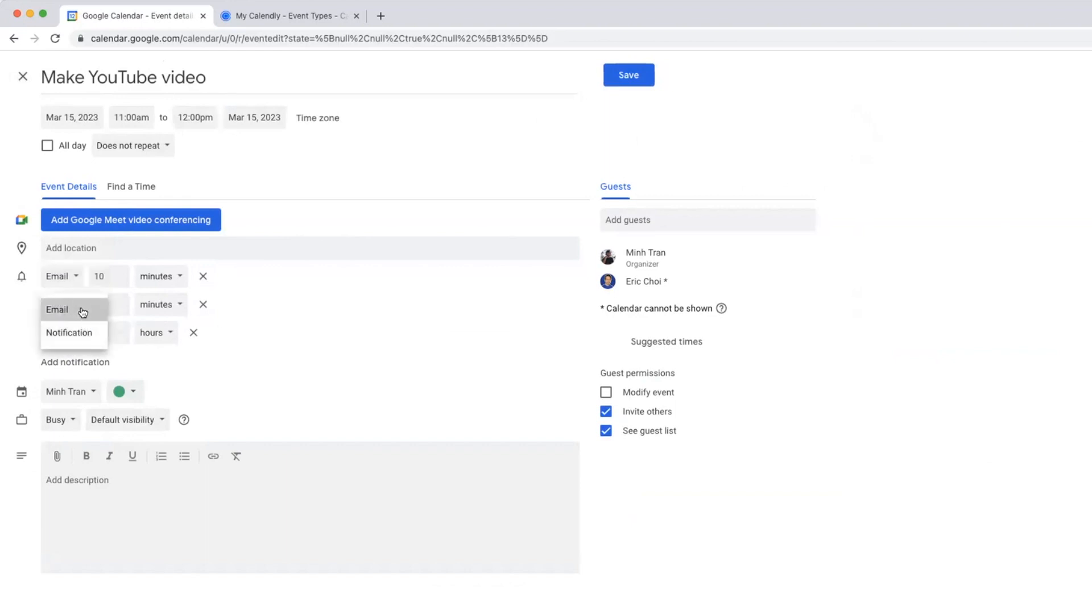
click(57, 310)
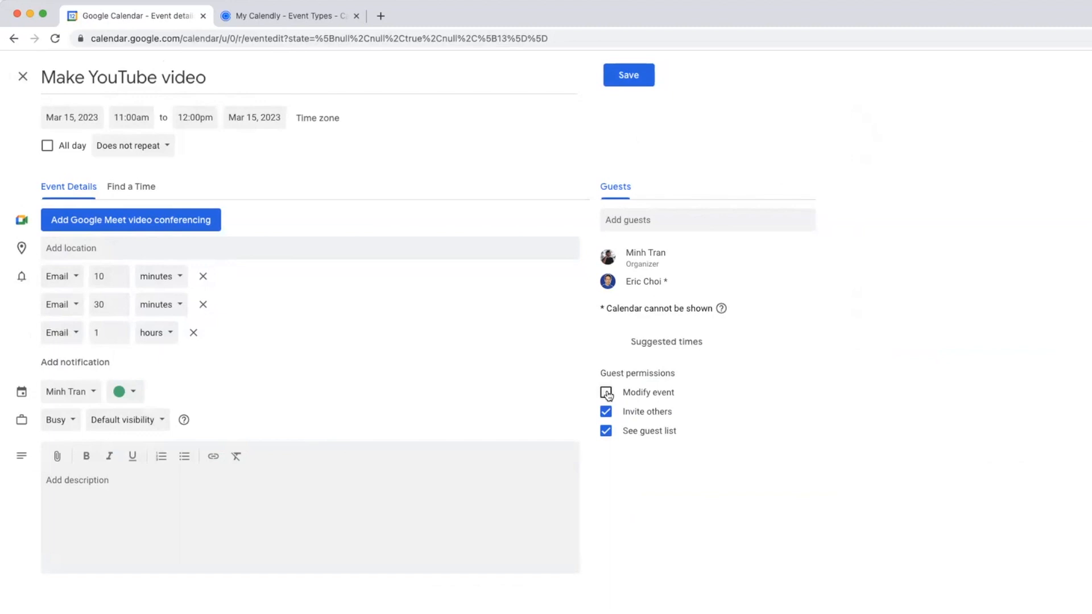
click(606, 392)
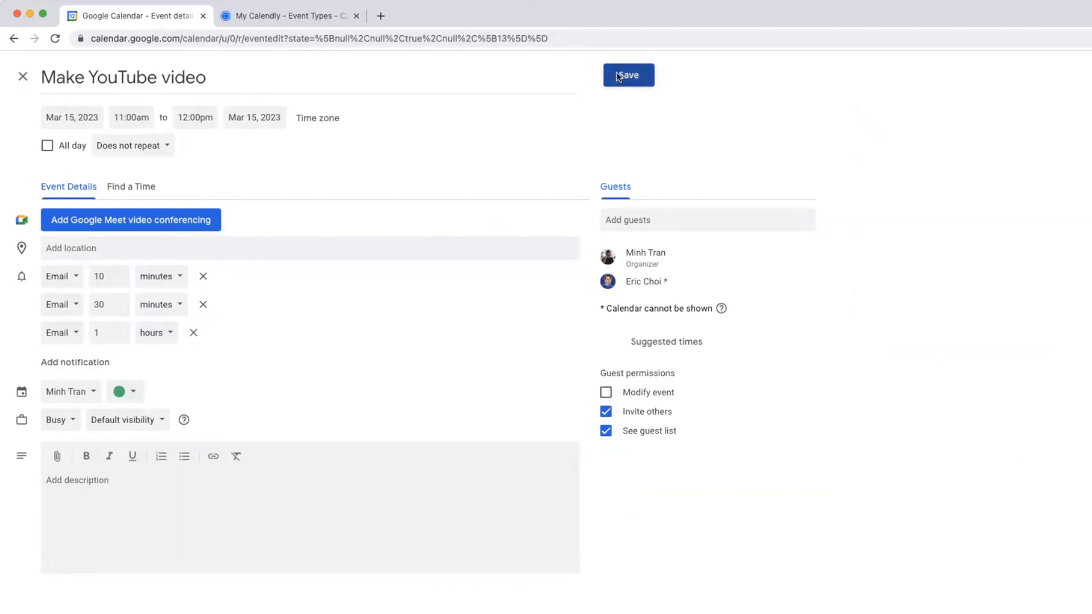
Save the 'Make YouTube video' event, prompting the guest invitation question
click(627, 76)
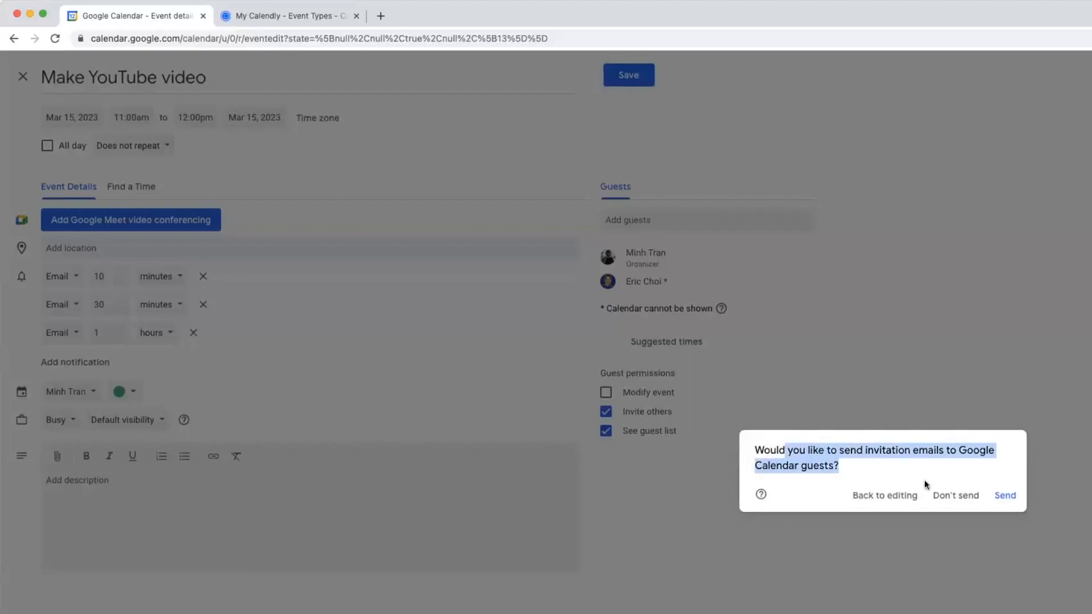
mouse_move(1003, 495)
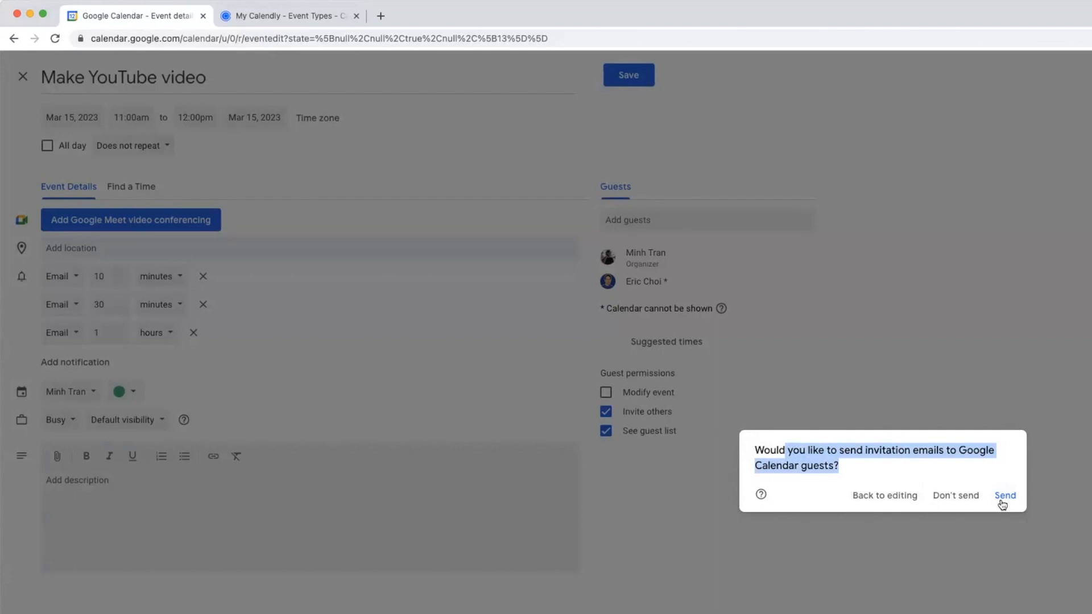
mouse_move(964, 507)
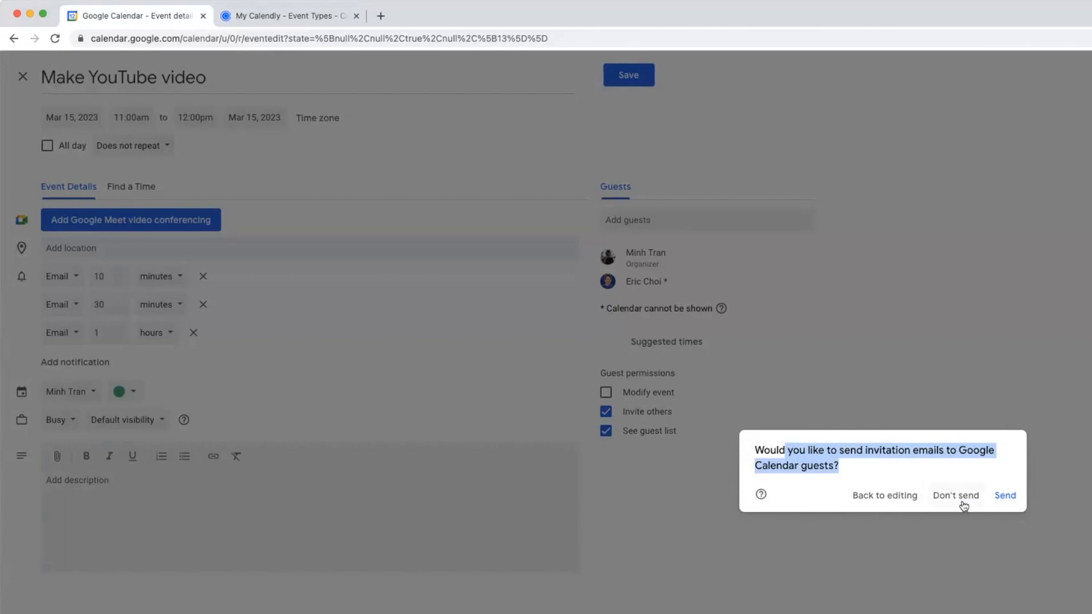